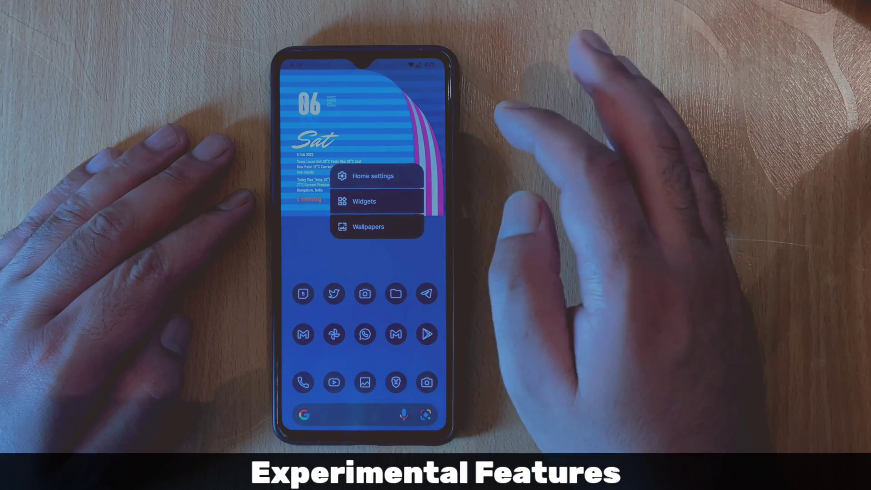
# Open Lawnchair's Home settings and show the overflow menu with Experimental Features.
pyautogui.click(373, 176)
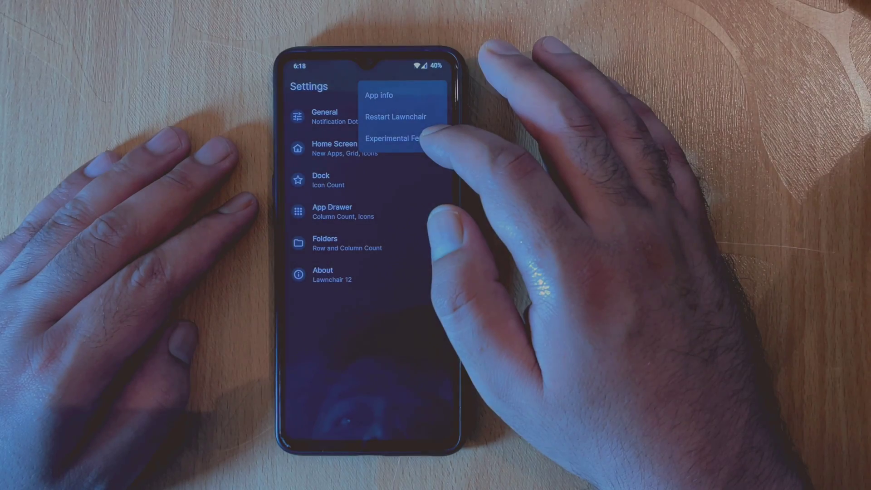
# Open Experimental Features to review the font and per-app icon options.
pyautogui.click(395, 138)
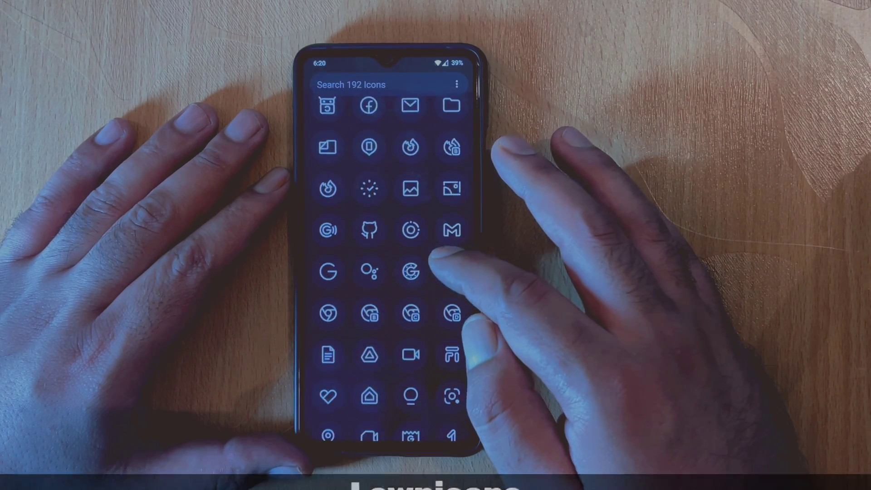
# Scroll through the Lawnicons grid and the app drawer's themed app list.
pyautogui.scroll(-3)
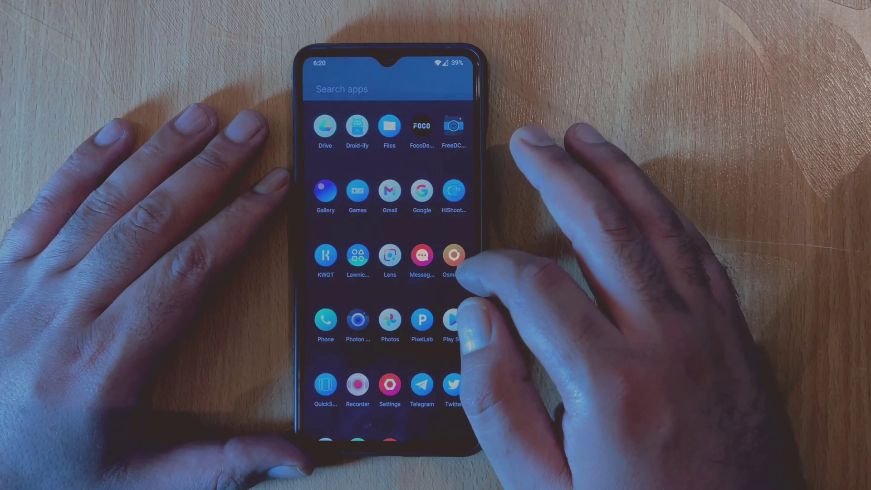
pyautogui.scroll(-3)
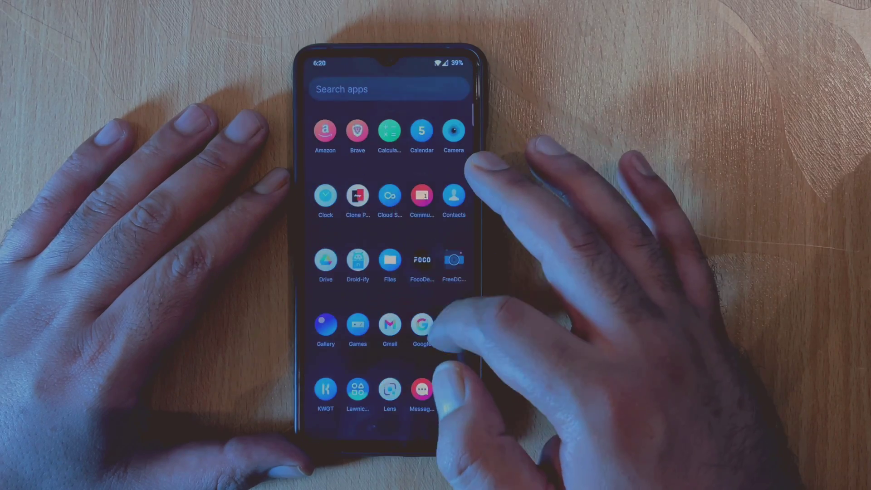